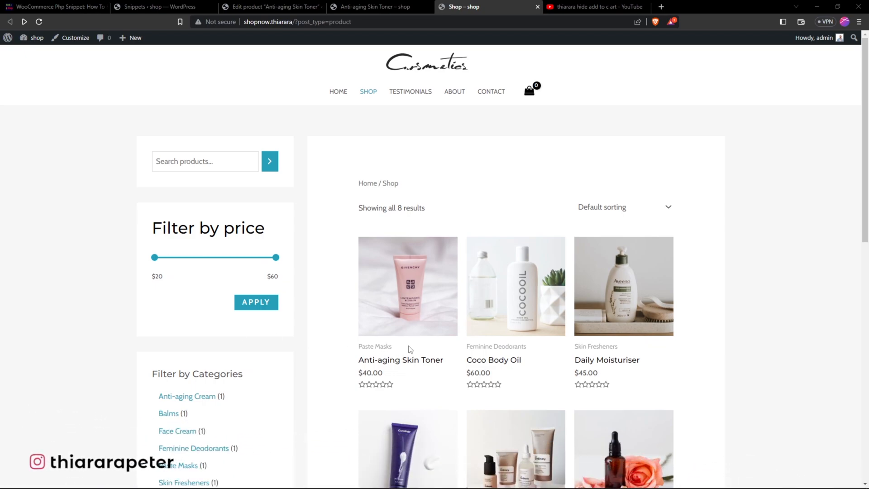
pyautogui.moveTo(441, 317)
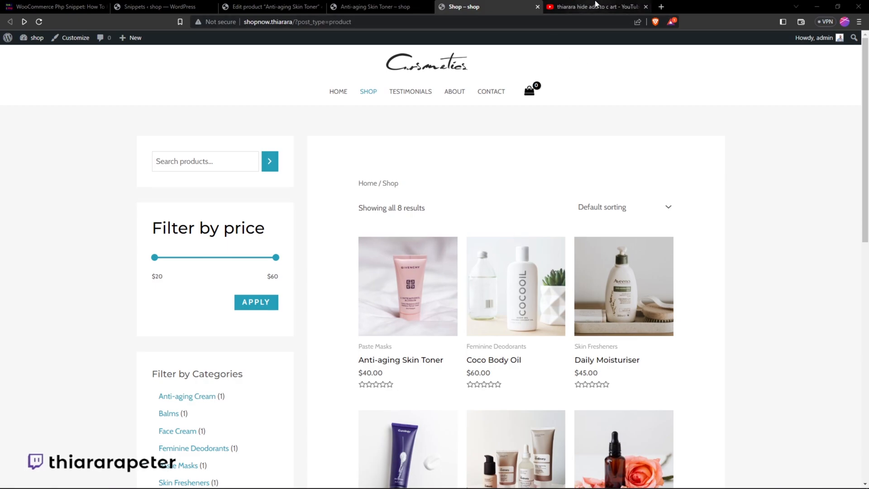
# Switch to the YouTube search results for 'thiarara hide add to cart'.
pyautogui.click(596, 6)
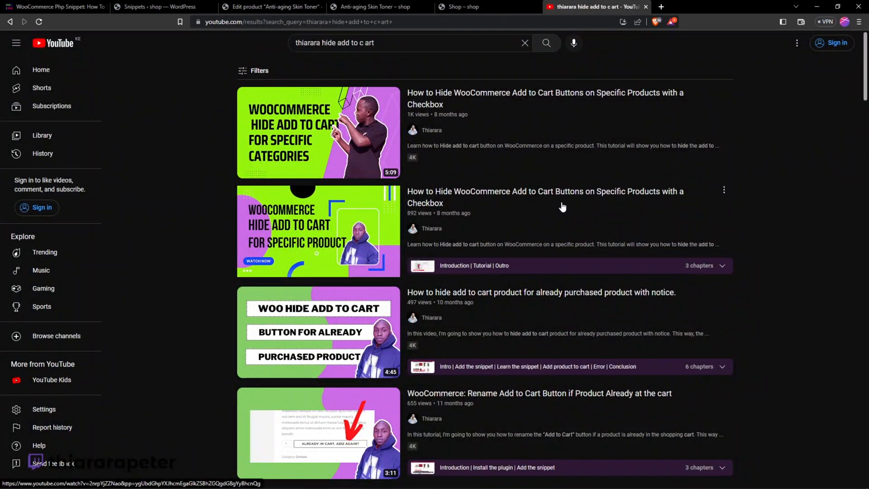
pyautogui.moveTo(317, 231)
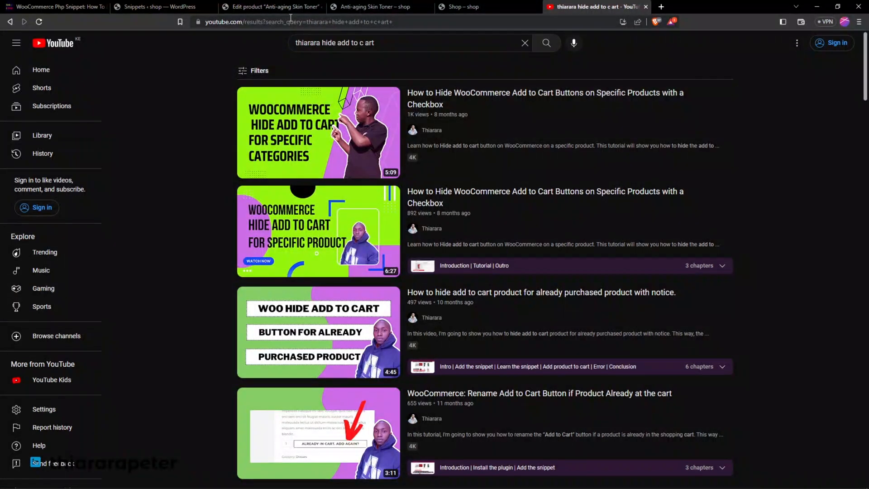
# View the Anti-aging Skin Toner page, then its editor showing 'Disable Add to Cart button' ticked.
pyautogui.click(378, 7)
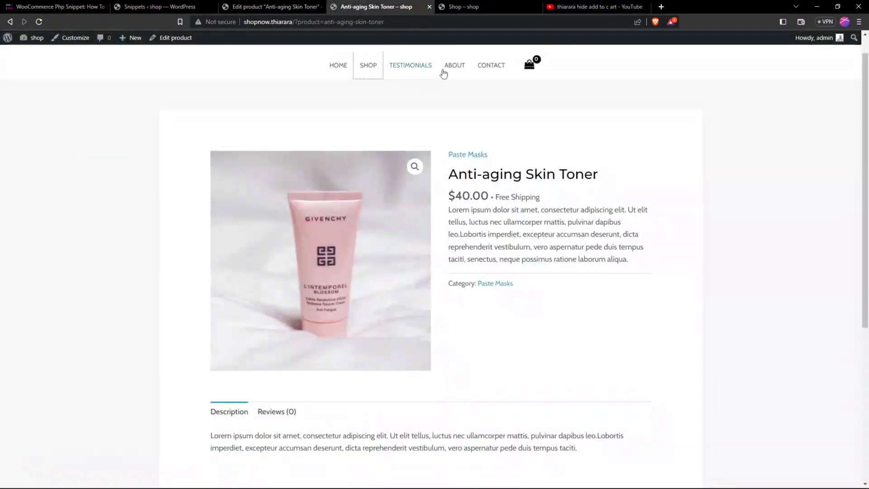
pyautogui.click(270, 6)
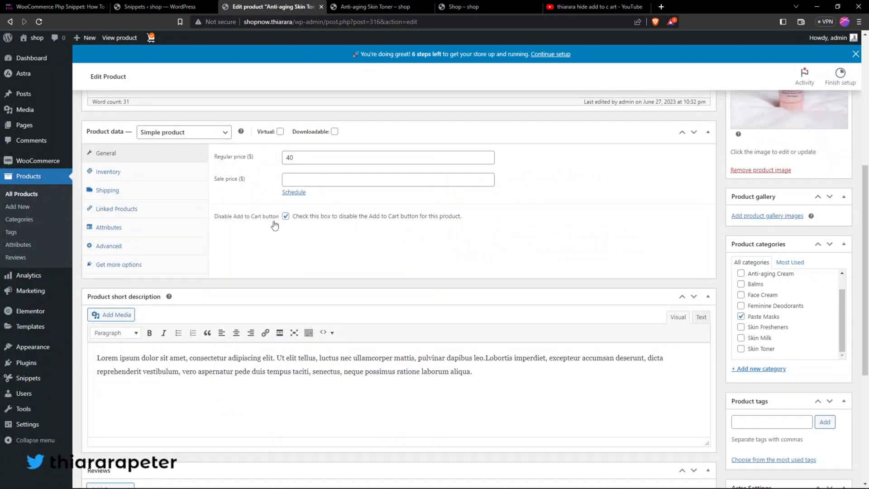
pyautogui.moveTo(142, 163)
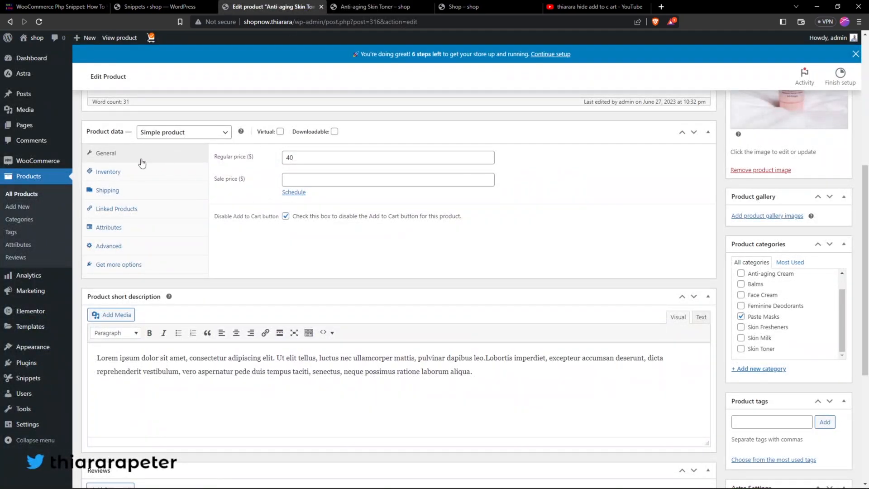
pyautogui.moveTo(224, 188)
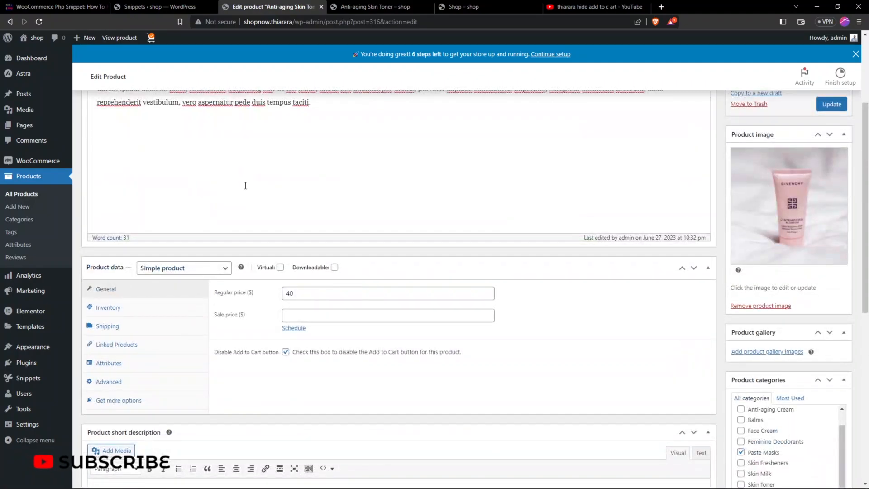
pyautogui.scroll(-3)
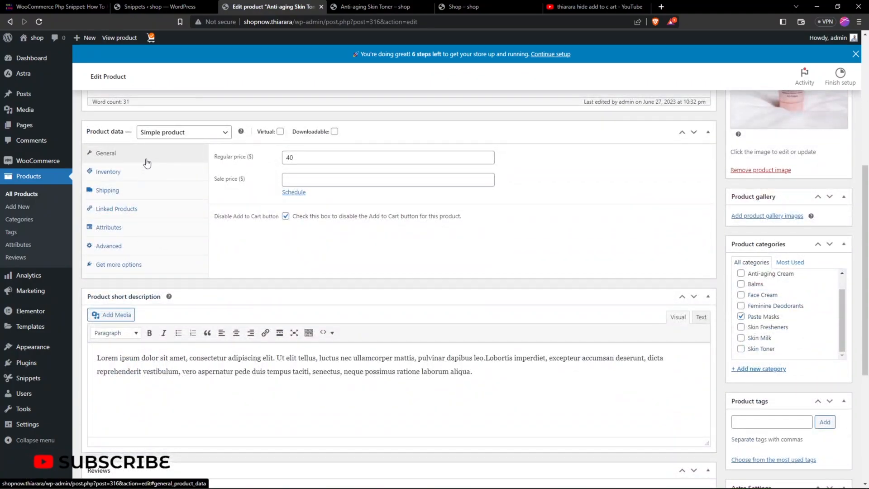
pyautogui.moveTo(423, 94)
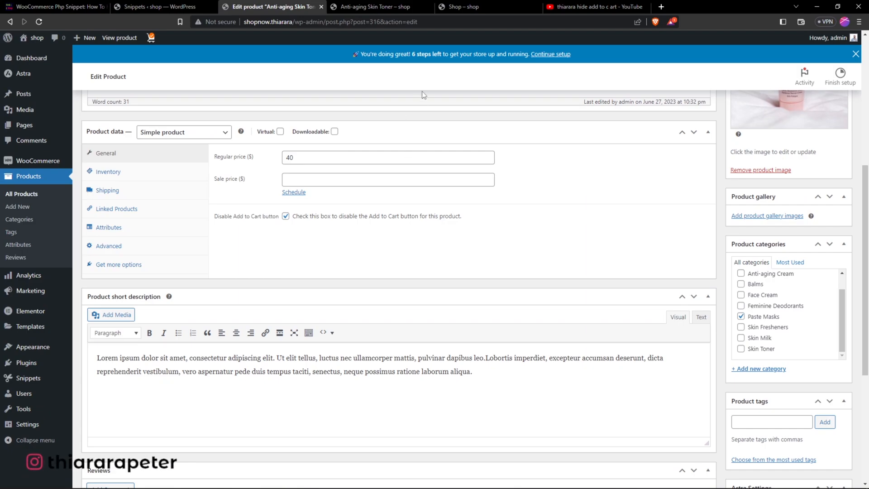
# Reload the Anti-aging Skin Toner storefront page, confirming no add-to-cart button at $40.
pyautogui.click(372, 6)
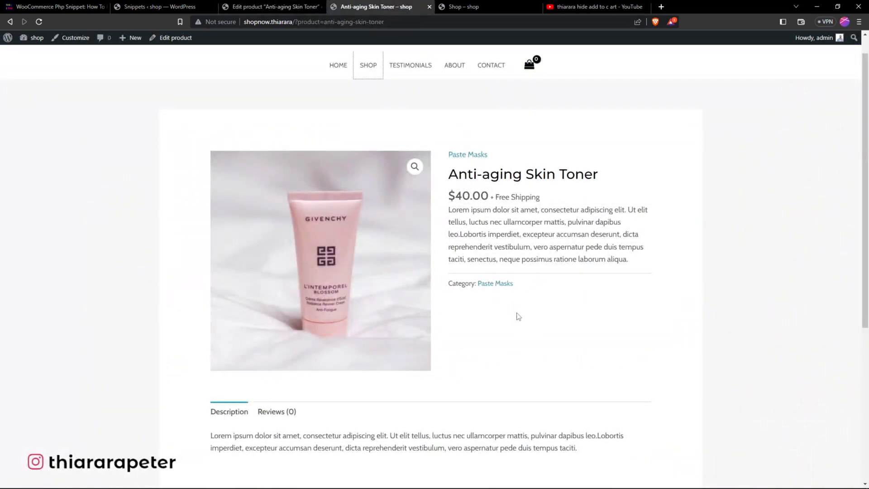
pyautogui.click(38, 22)
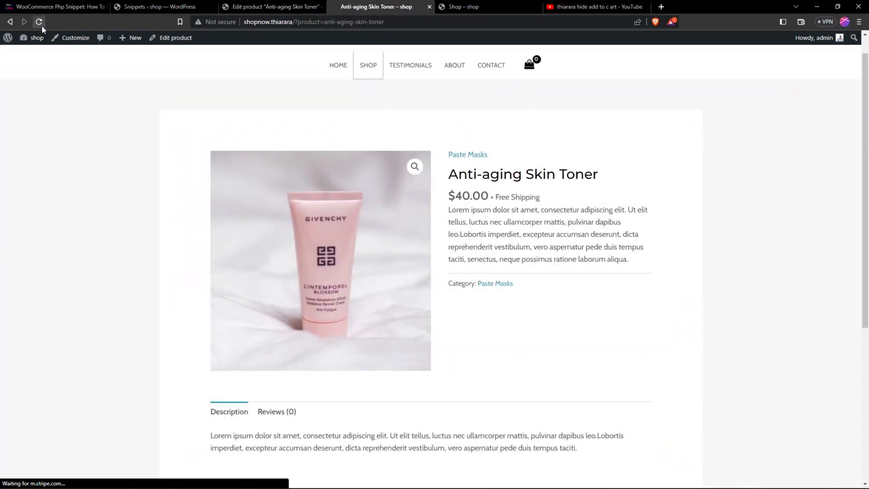
pyautogui.click(39, 22)
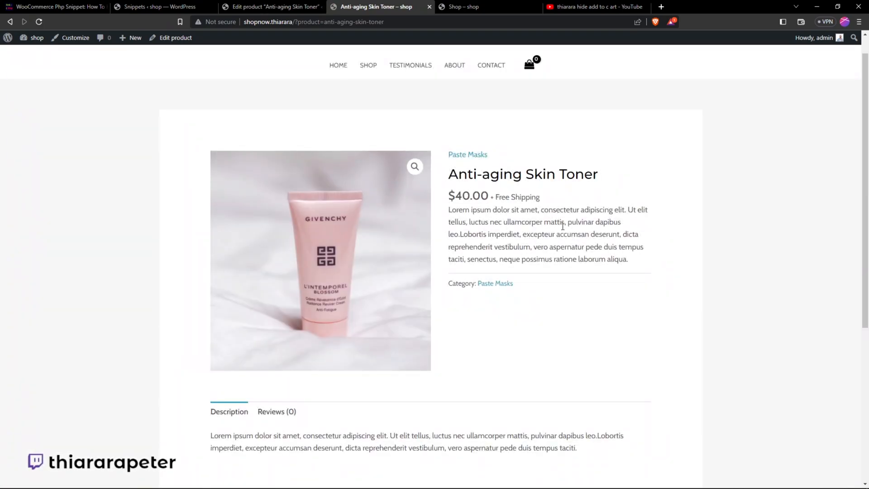
pyautogui.moveTo(490, 84)
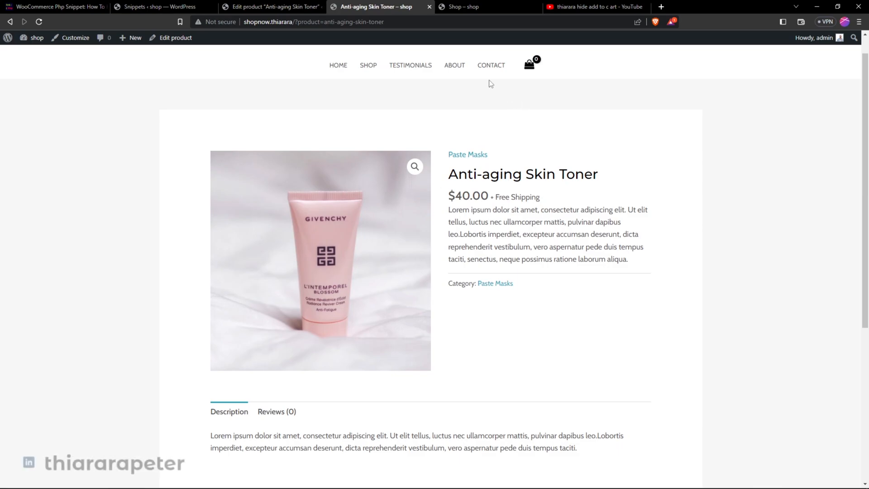
# Return to the shop listing and open the Anti-aging Skin Toner product page.
pyautogui.click(473, 6)
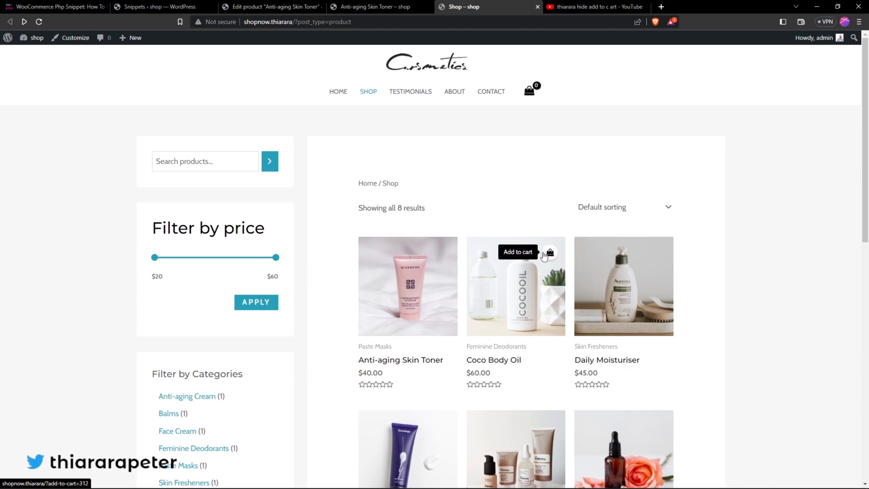
pyautogui.moveTo(548, 256)
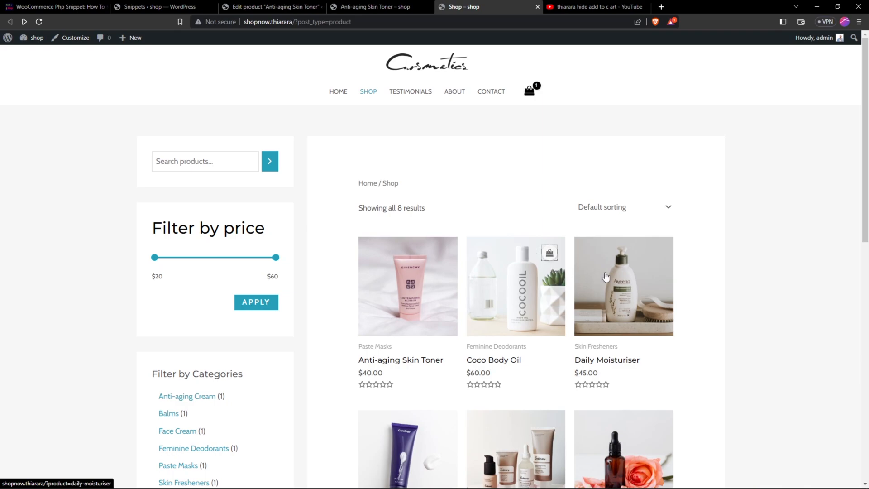
pyautogui.moveTo(424, 256)
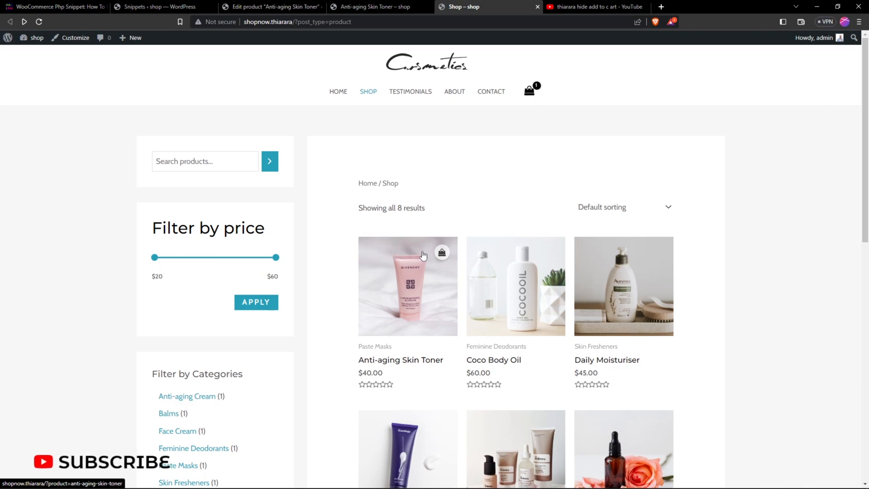
pyautogui.moveTo(442, 253)
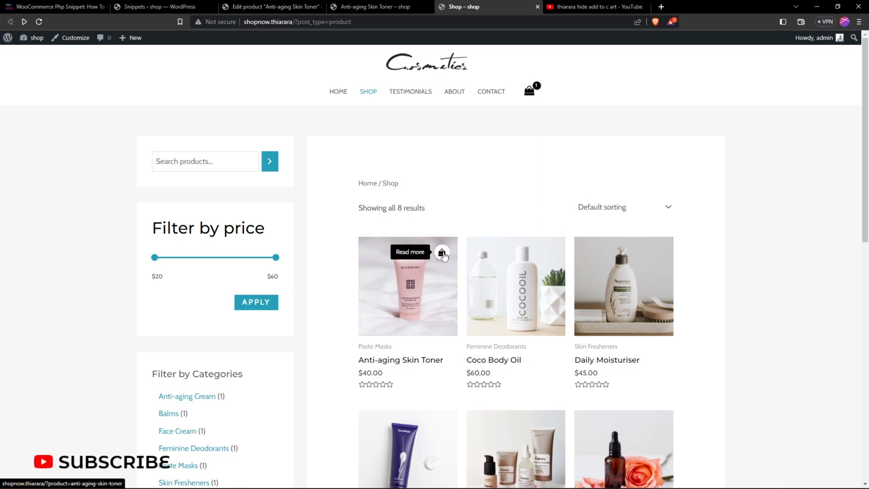
pyautogui.click(442, 252)
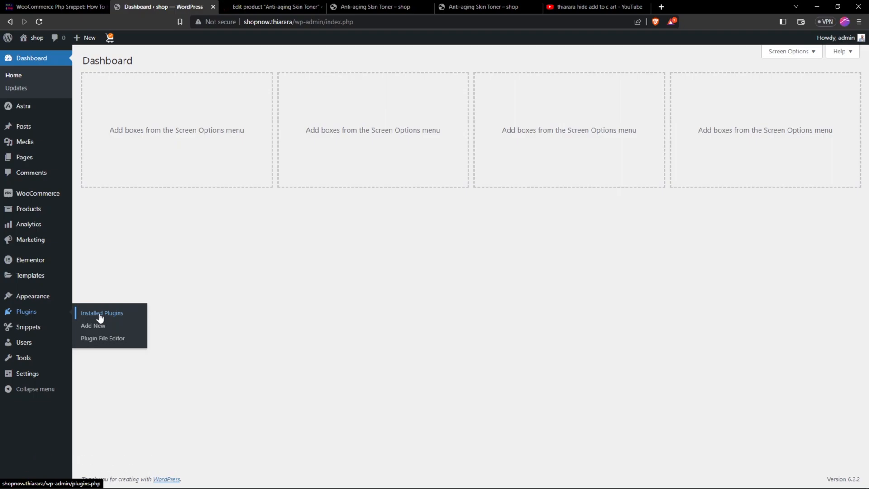
# Search the plugins screen for 'cod' to confirm Code Snippets is active.
pyautogui.click(92, 326)
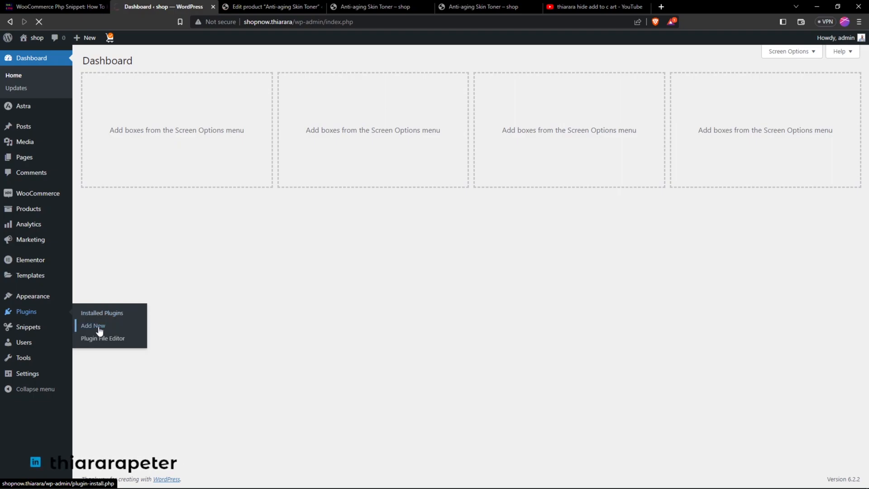
pyautogui.click(92, 325)
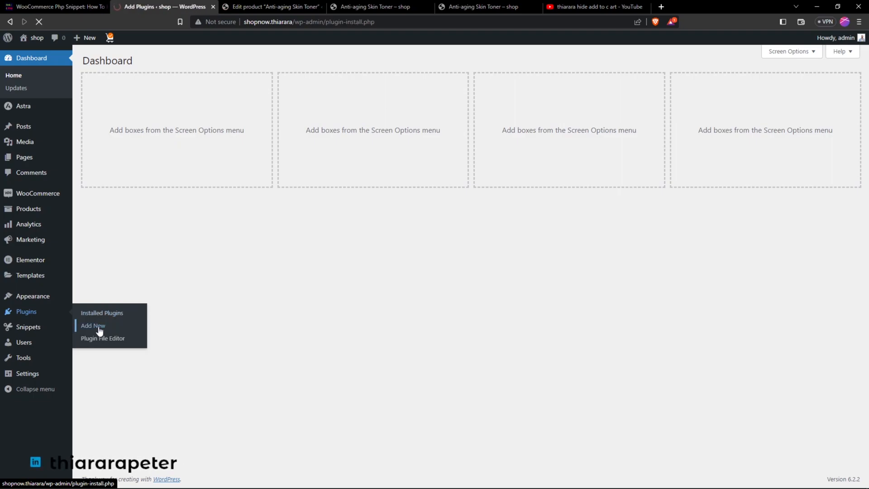
pyautogui.click(92, 325)
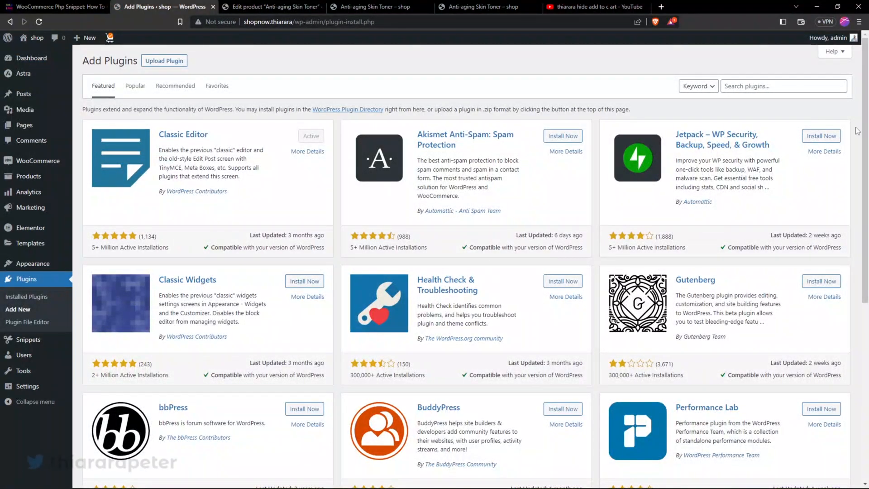
pyautogui.click(783, 86)
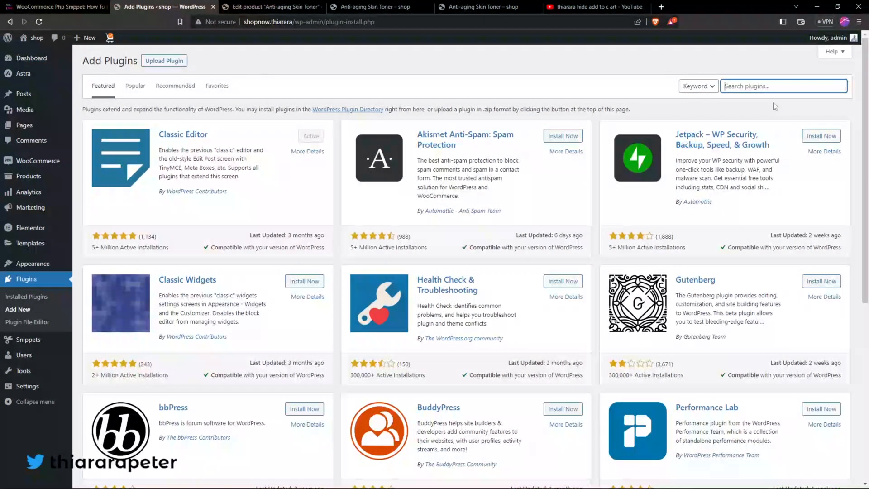
pyautogui.write('code')
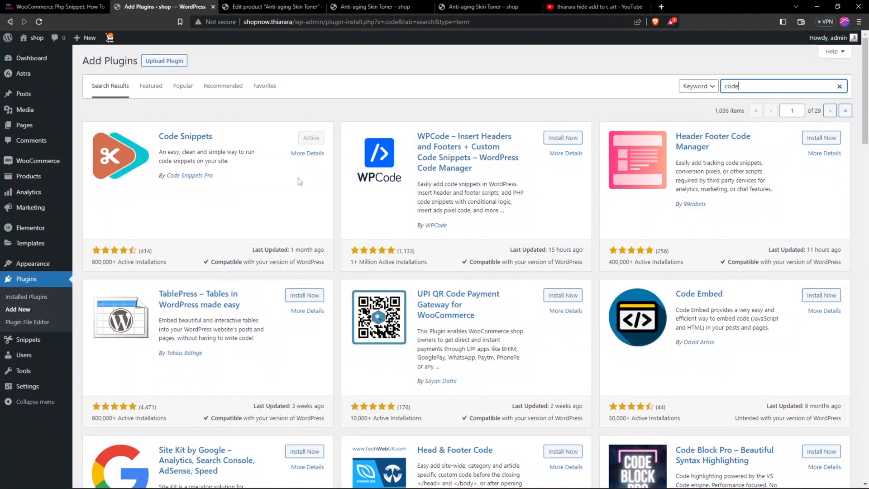
pyautogui.moveTo(110, 151)
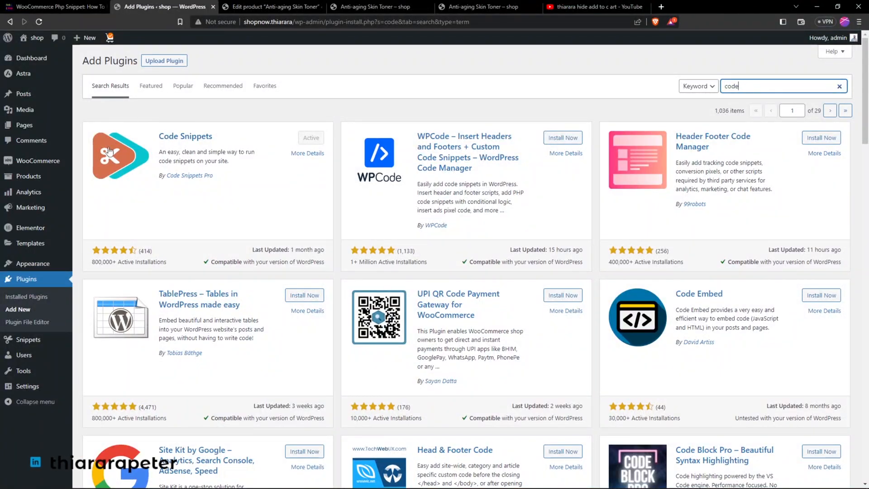
pyautogui.moveTo(173, 197)
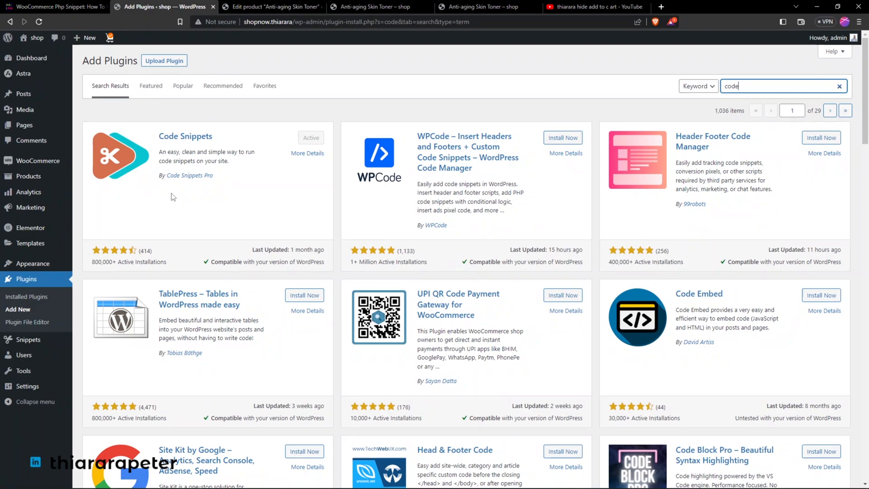
pyautogui.moveTo(192, 204)
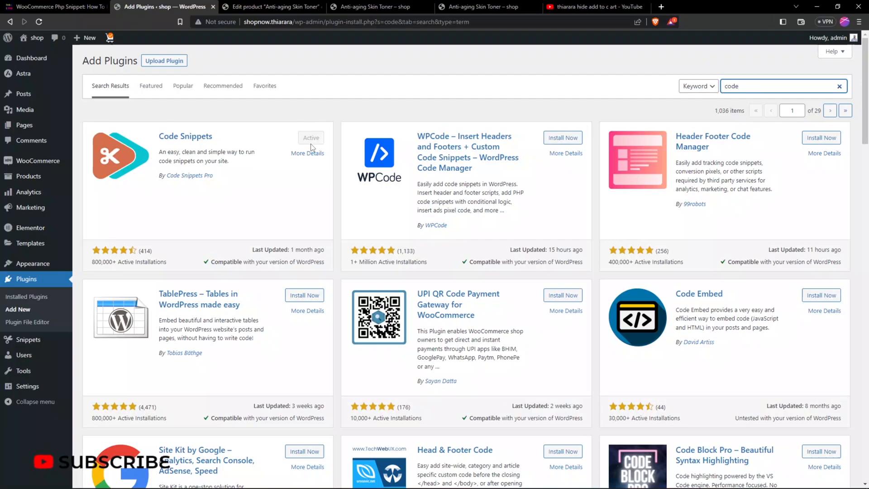
pyautogui.moveTo(41, 44)
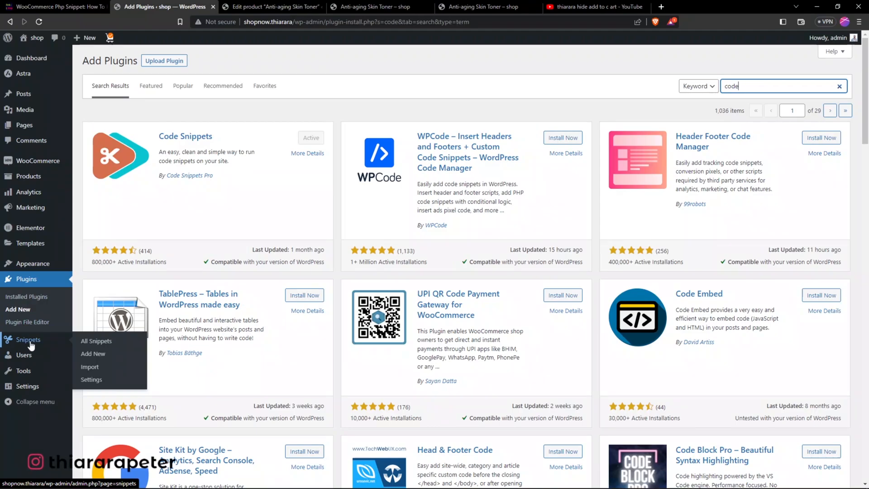
pyautogui.moveTo(92, 353)
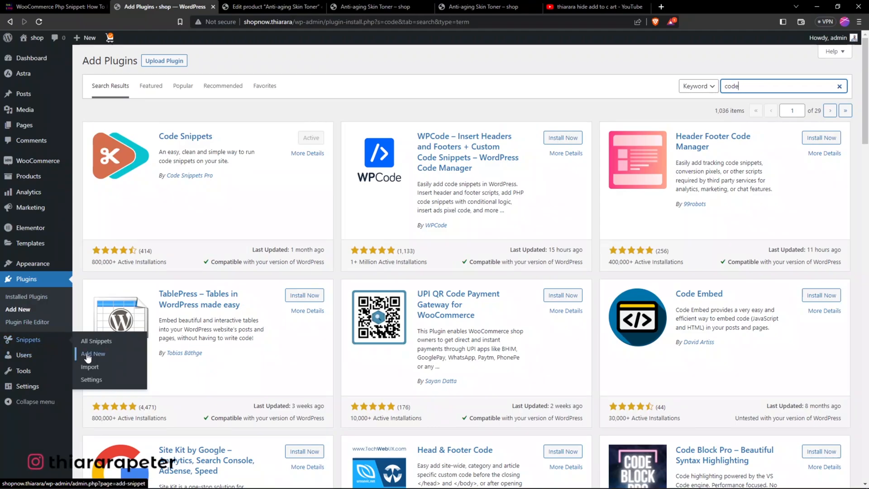
# Title a new snippet 'How to Hide, Remove, or Disable the Add to Cart Button in WooCommerce.'.
pyautogui.click(55, 7)
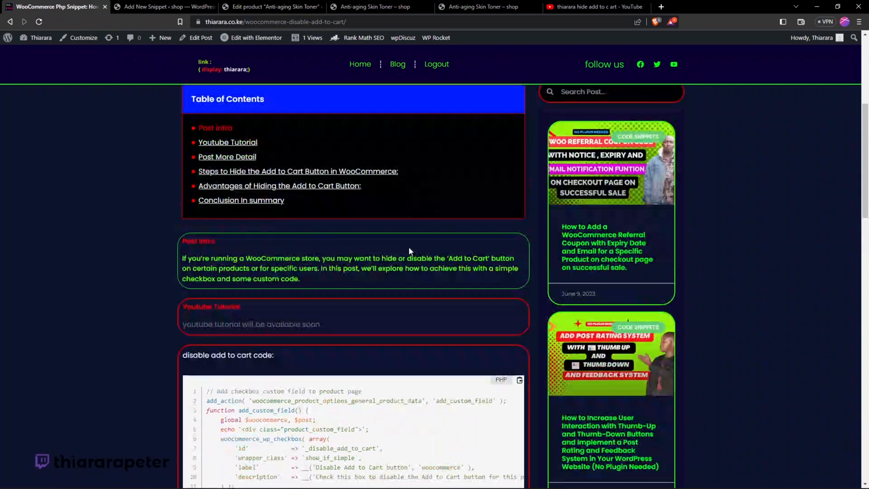
pyautogui.scroll(3)
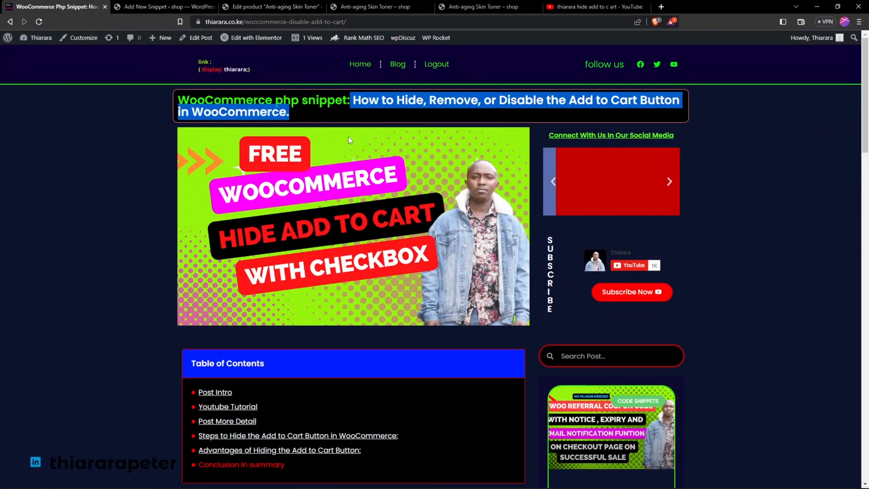
pyautogui.click(162, 6)
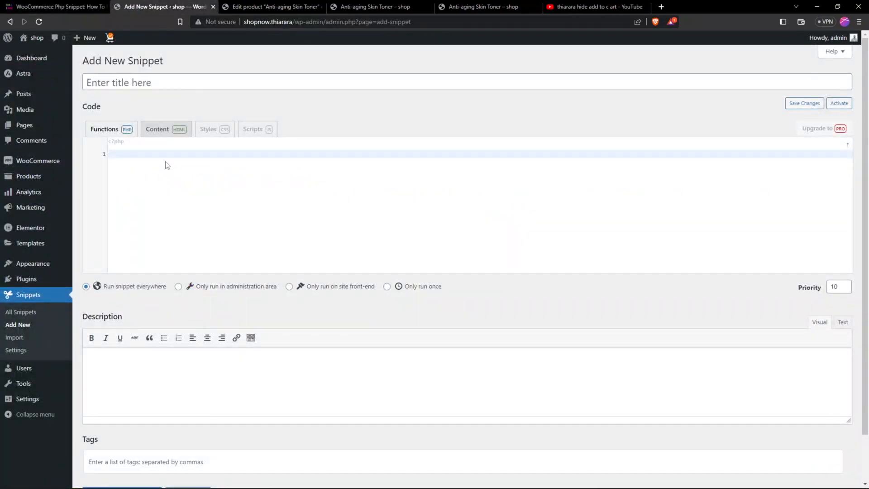
pyautogui.write('How to Hide, Remove, or Disable the Add to Cart Button in WooCommerce.')
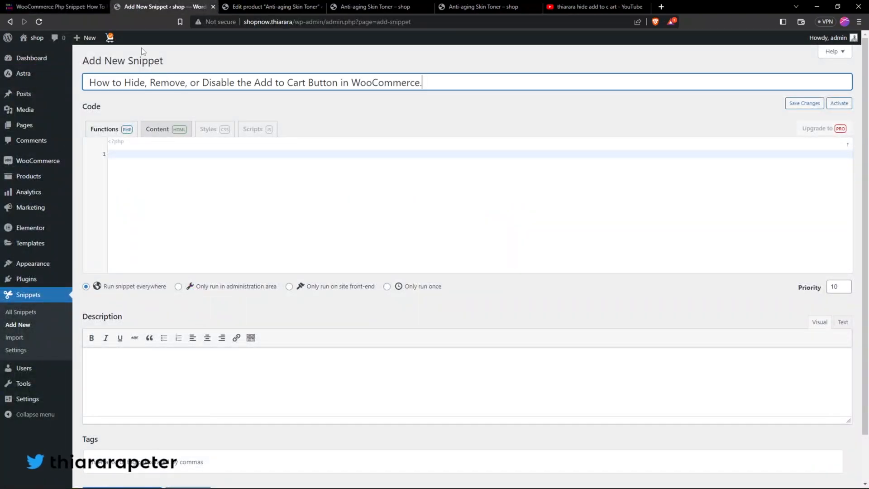
pyautogui.click(55, 6)
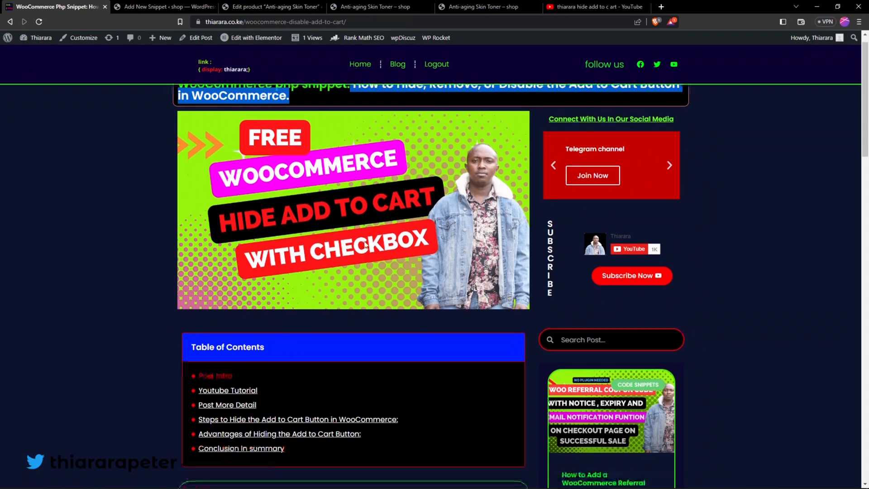
pyautogui.scroll(-3)
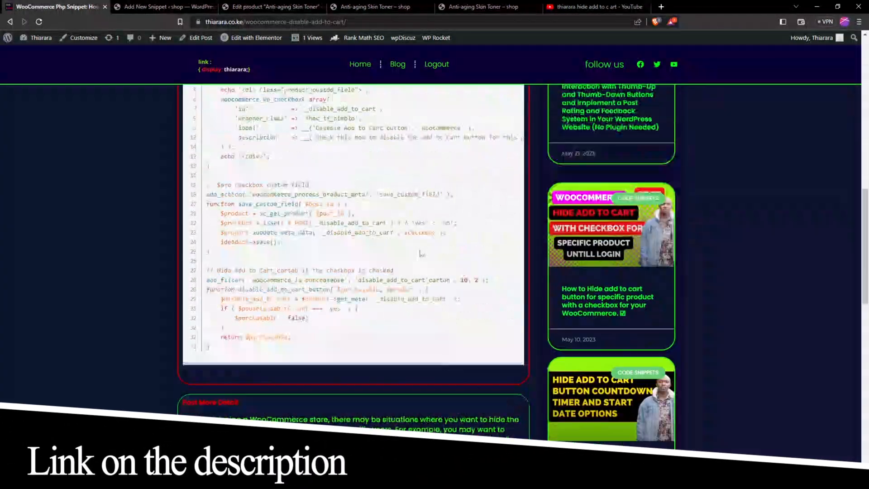
pyautogui.click(164, 6)
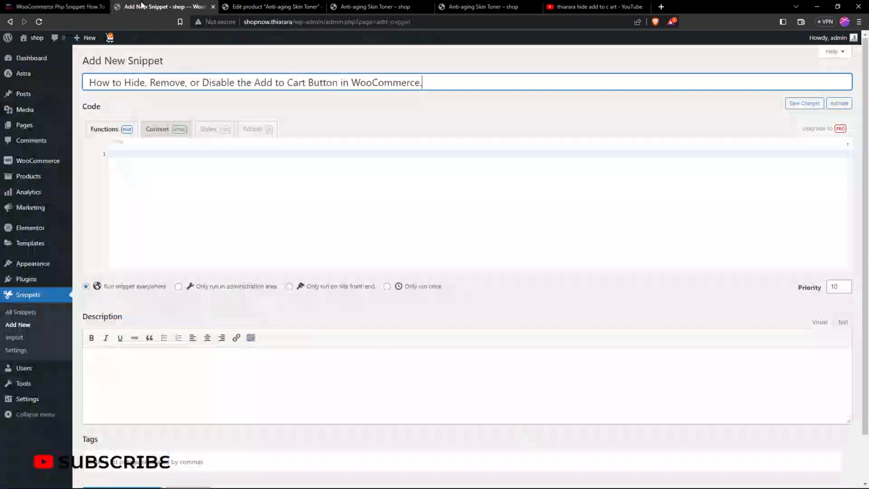
# Fill the snippet's code area and title, then save and activate the snippet.
pyautogui.click(124, 153)
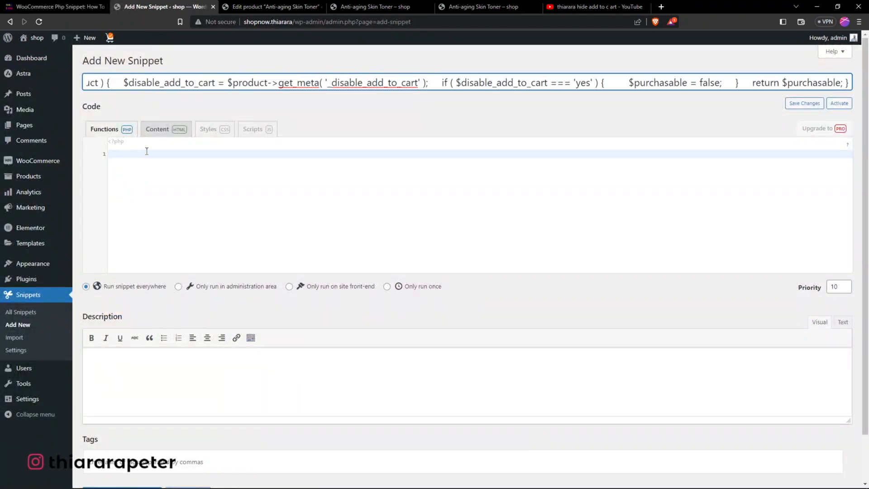
pyautogui.write('How to Hide, Remove, or Disable the Add to Cart Button in WooCommerce.')
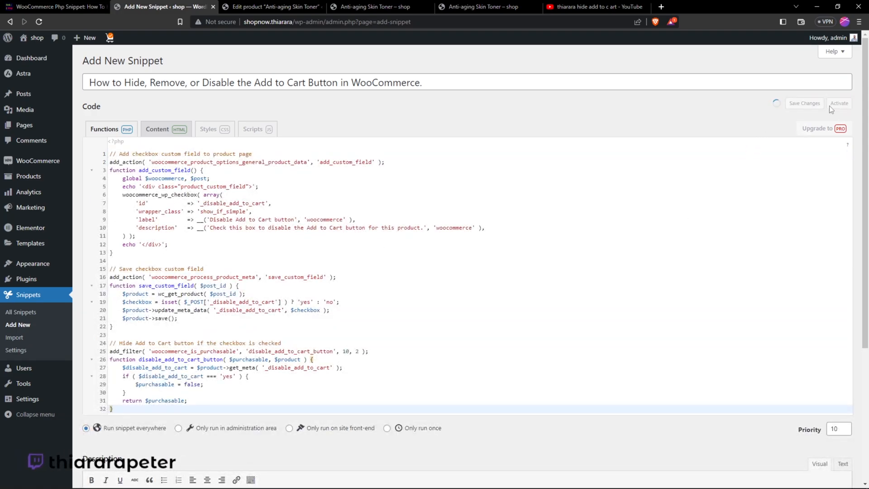
pyautogui.click(839, 104)
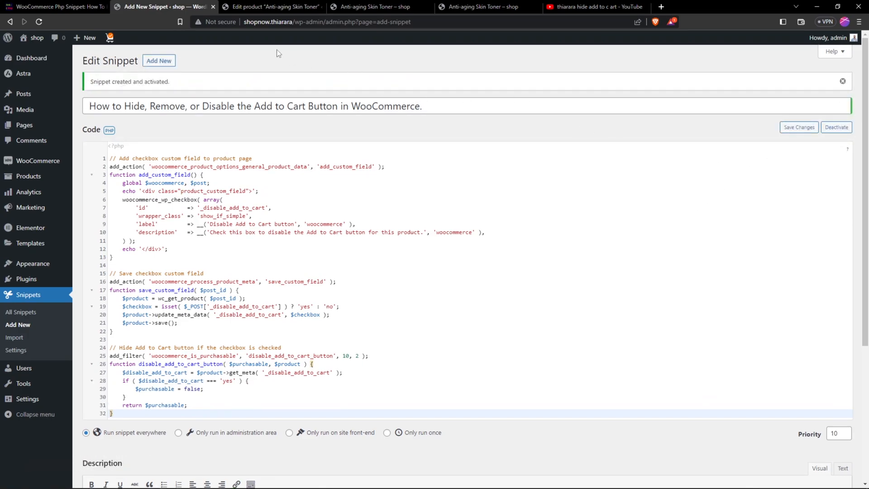
# Show the WooCommerce All Products list with its 8 published products.
pyautogui.click(271, 6)
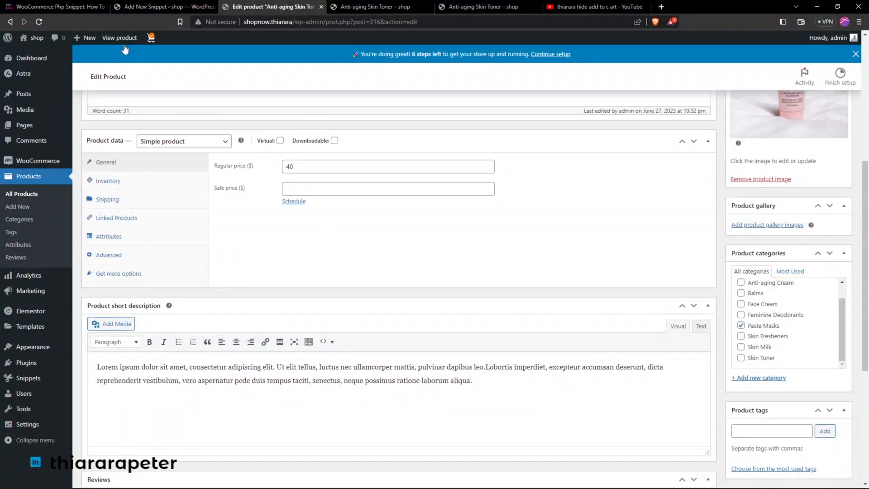
pyautogui.moveTo(49, 174)
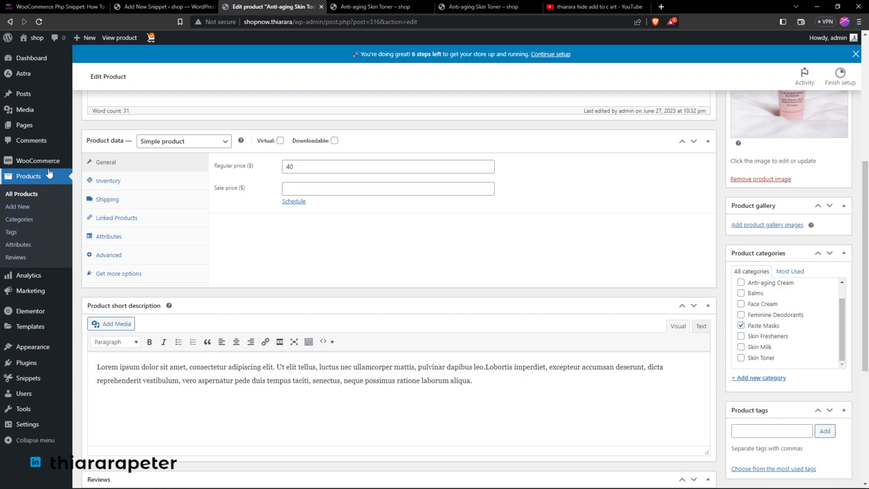
pyautogui.moveTo(88, 215)
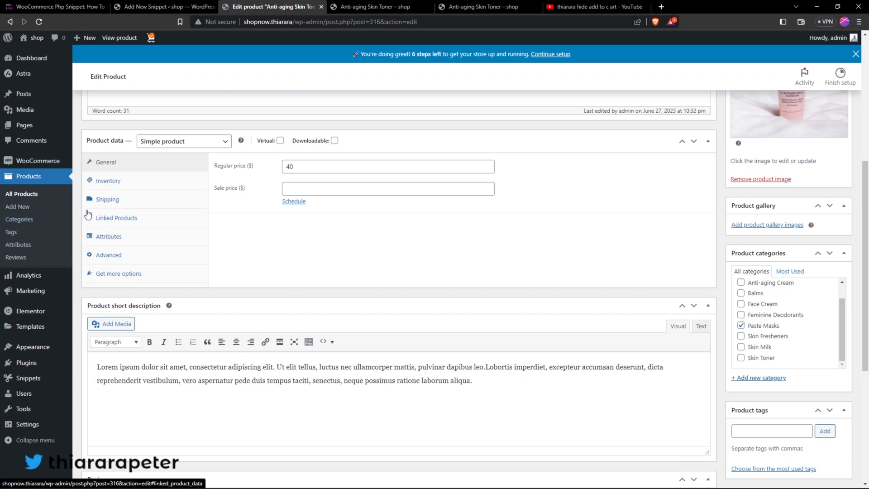
pyautogui.moveTo(21, 194)
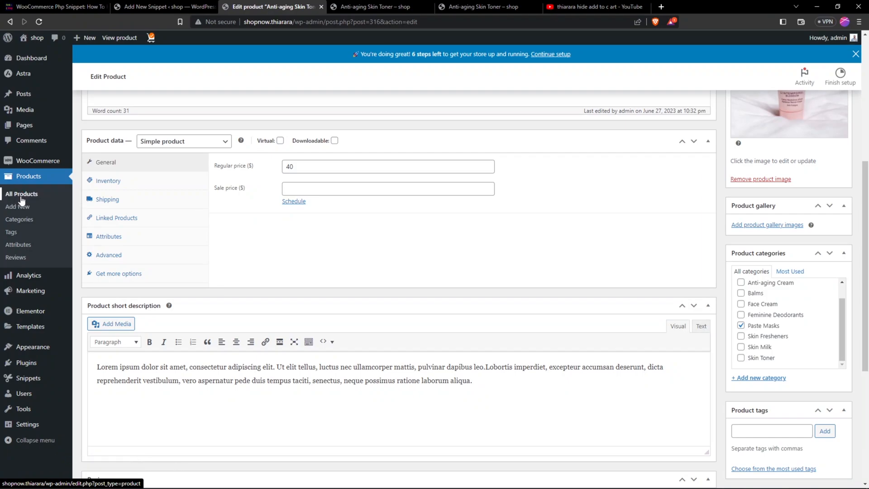
pyautogui.click(21, 194)
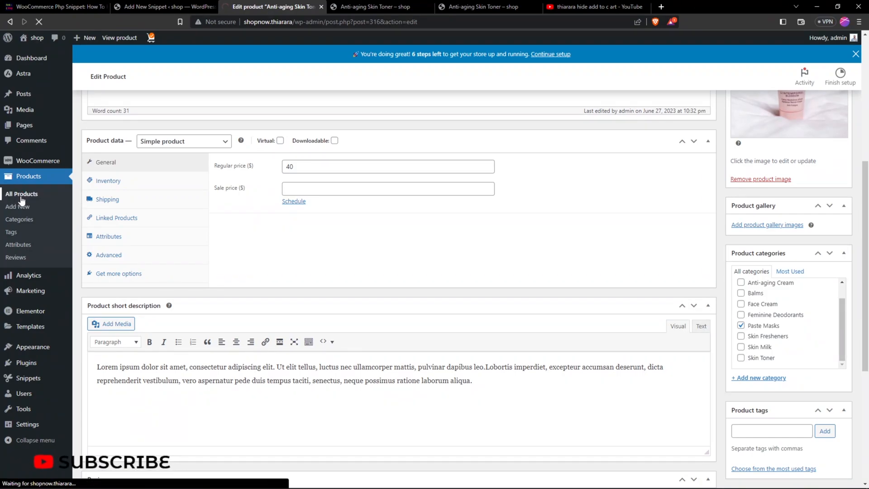
pyautogui.click(21, 194)
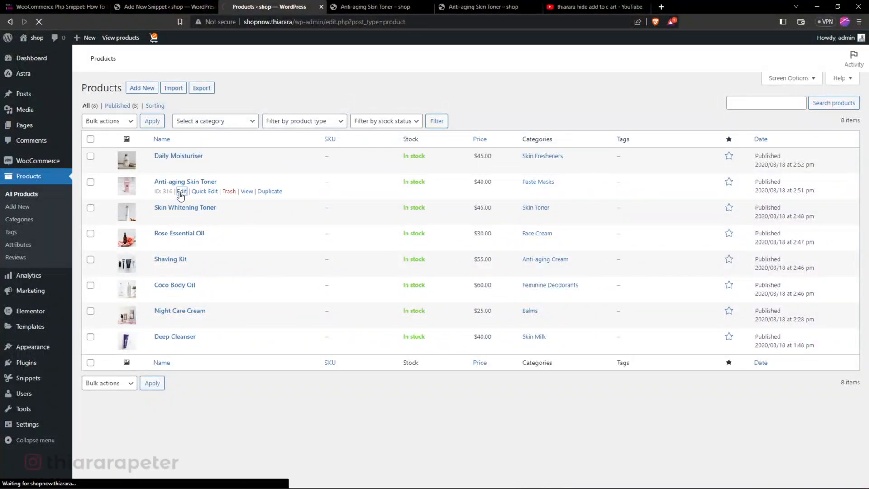
# Untick 'Disable Add to Cart button' on Anti-aging Skin Toner and update the product.
pyautogui.click(181, 191)
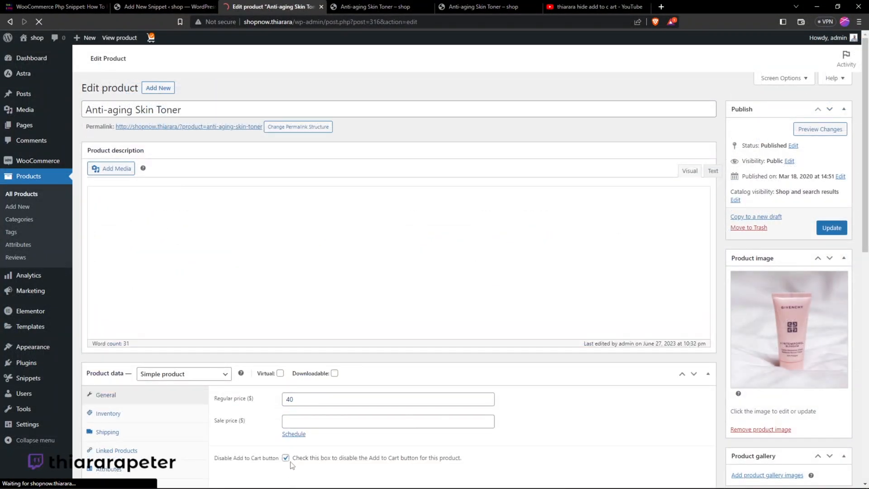
pyautogui.click(285, 457)
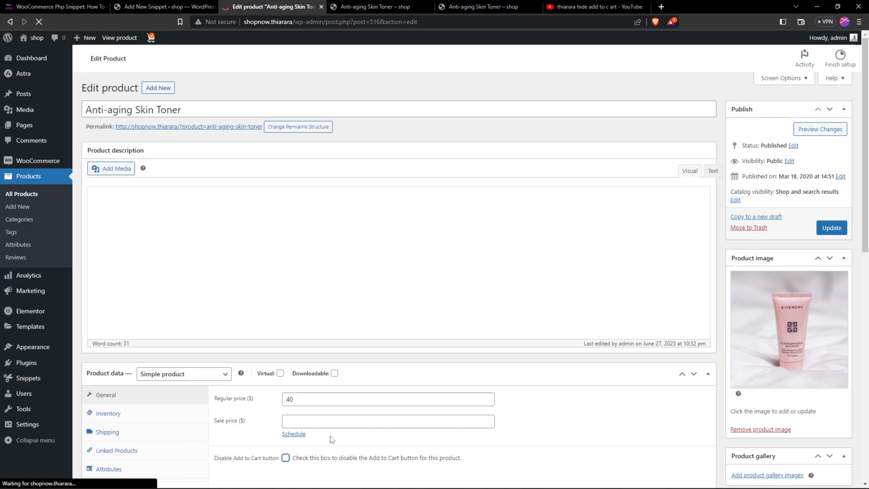
pyautogui.scroll(-3)
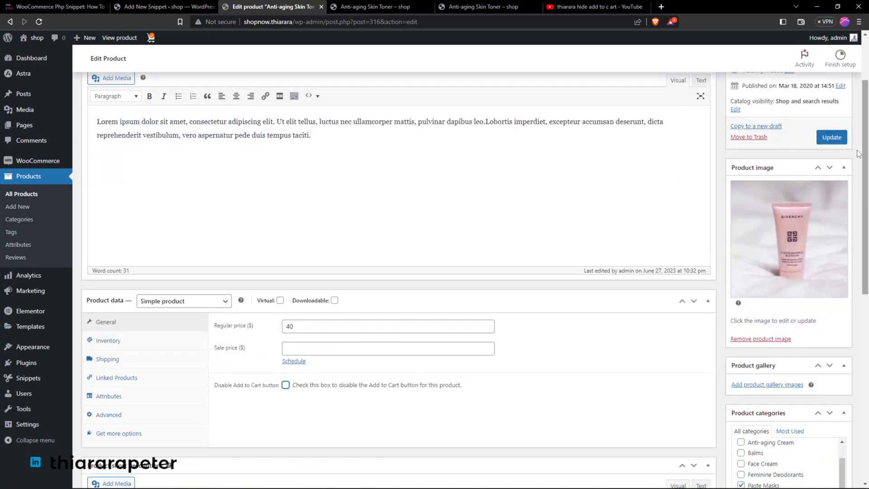
pyautogui.click(376, 6)
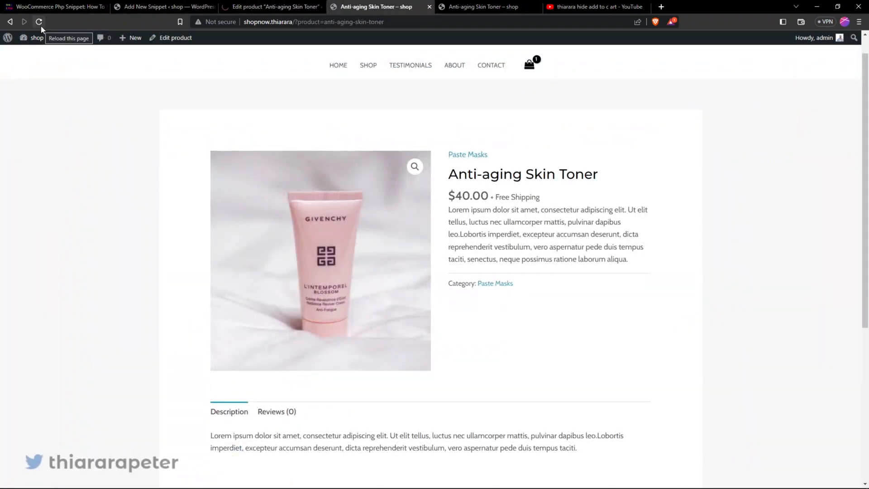
# Reload the toner's storefront page and add the toner to the cart, then return to its editor.
pyautogui.click(39, 22)
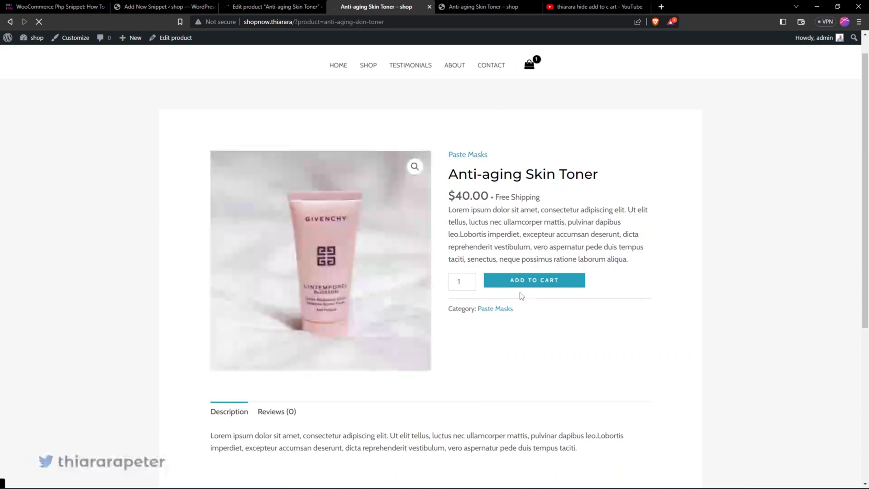
pyautogui.click(534, 279)
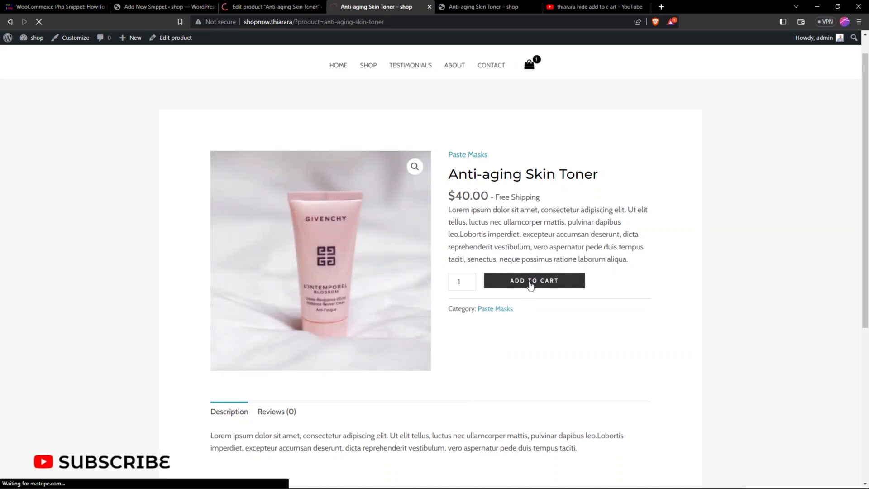
pyautogui.click(534, 281)
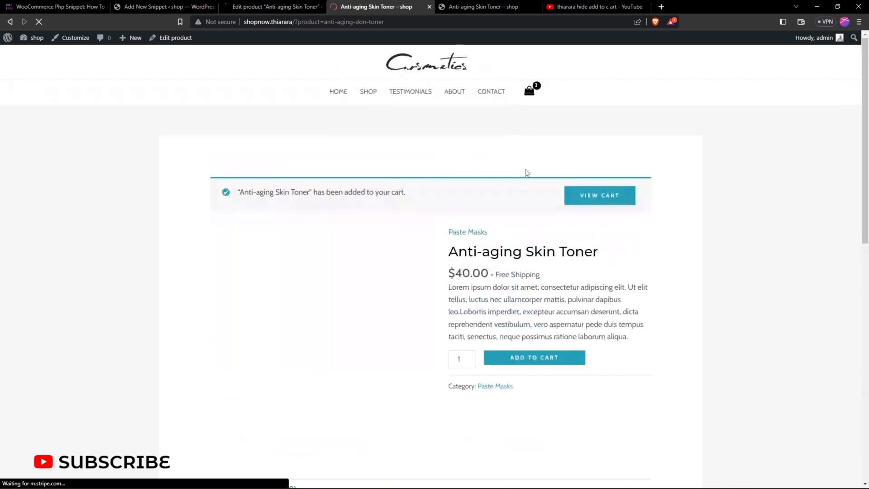
pyautogui.click(276, 6)
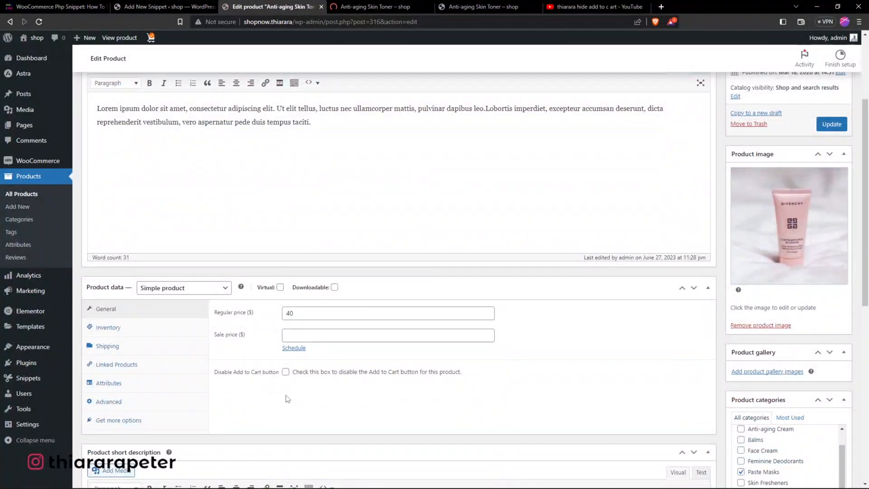
# Tick 'Disable Add to Cart button' on the toner, update it, and return to its shop page.
pyautogui.click(285, 371)
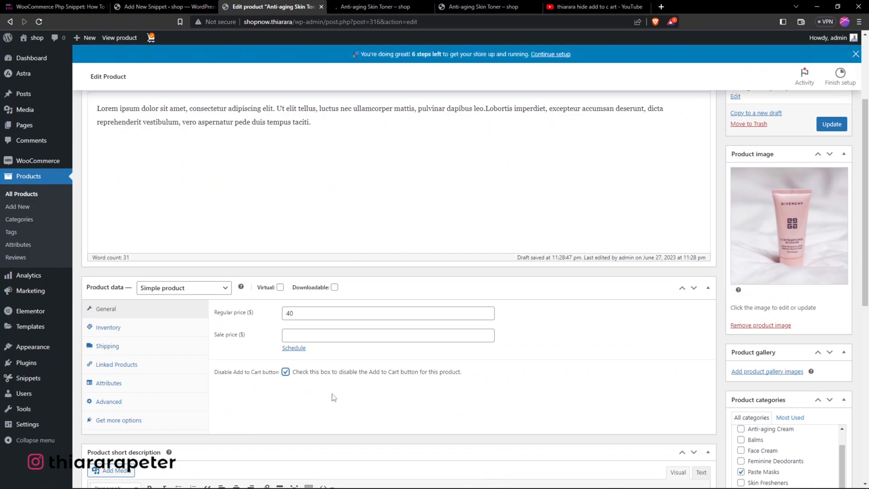
pyautogui.click(831, 124)
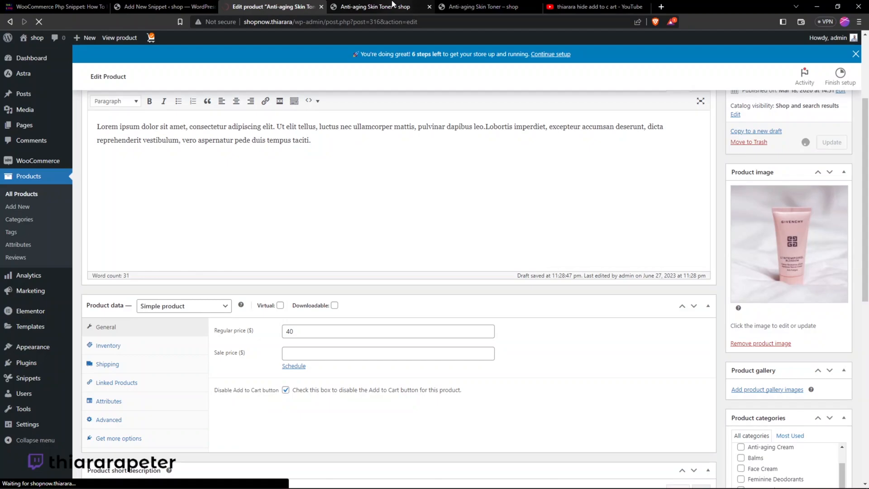
pyautogui.moveTo(374, 6)
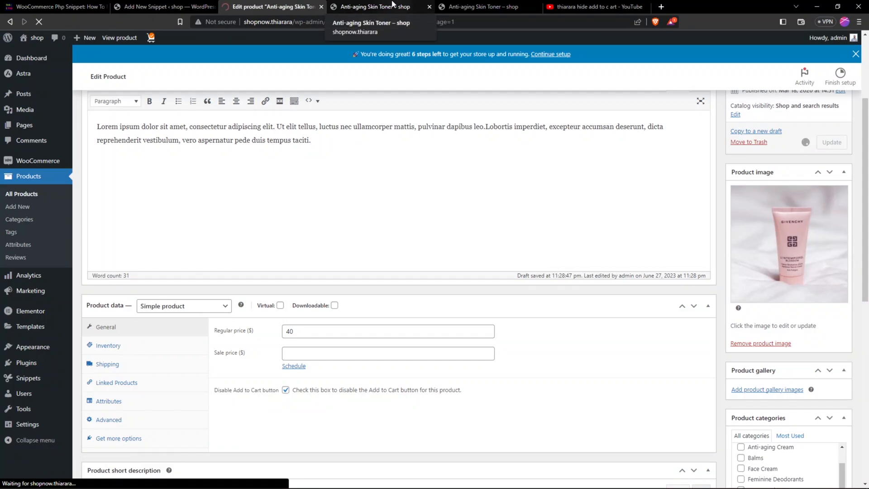
pyautogui.click(371, 7)
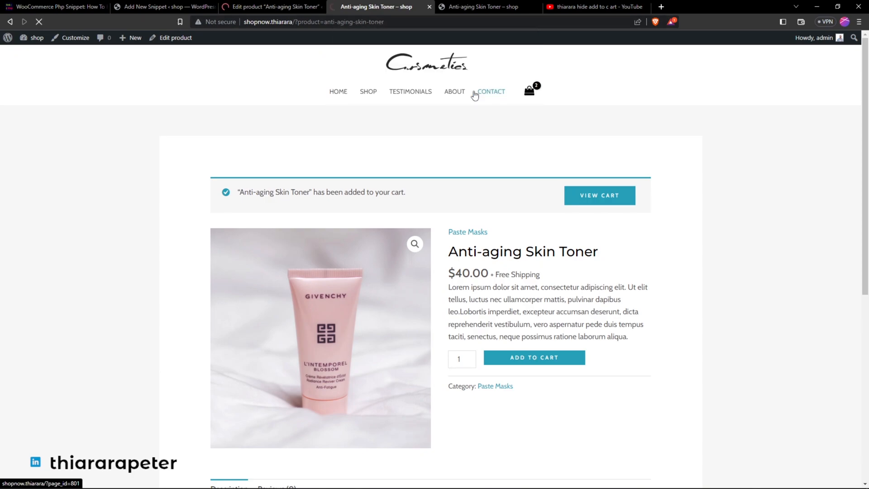
pyautogui.moveTo(535, 310)
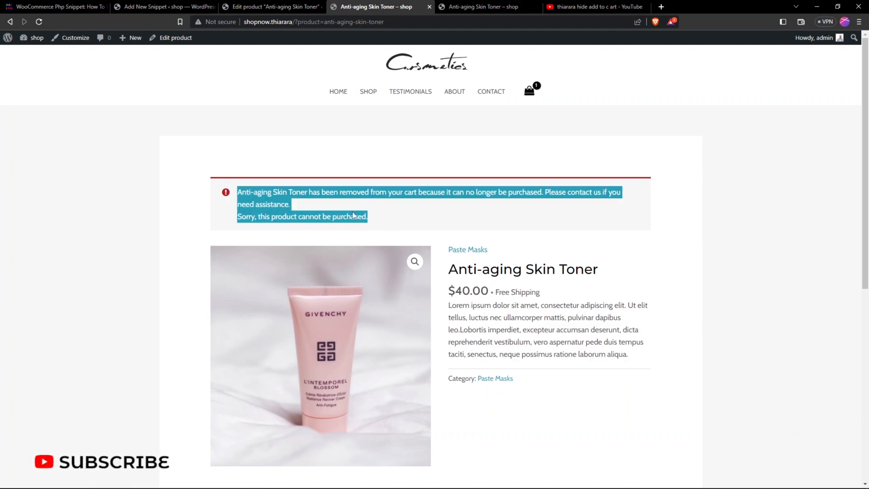
pyautogui.moveTo(403, 240)
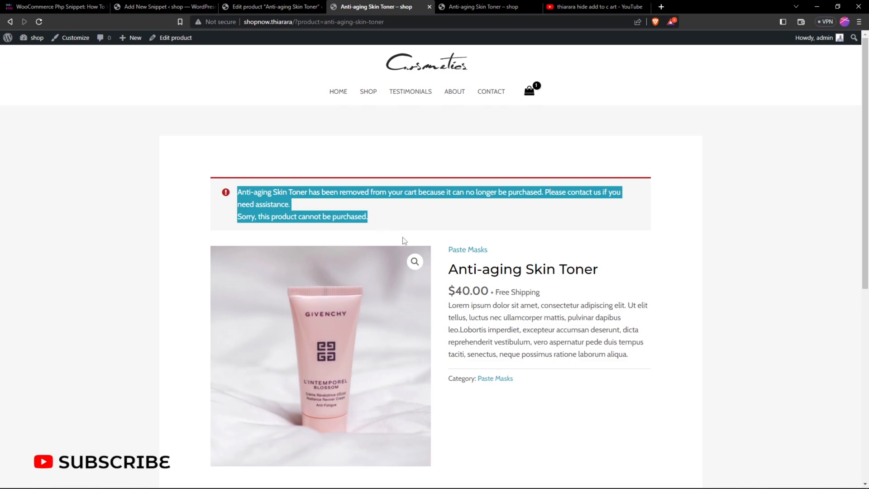
pyautogui.moveTo(513, 404)
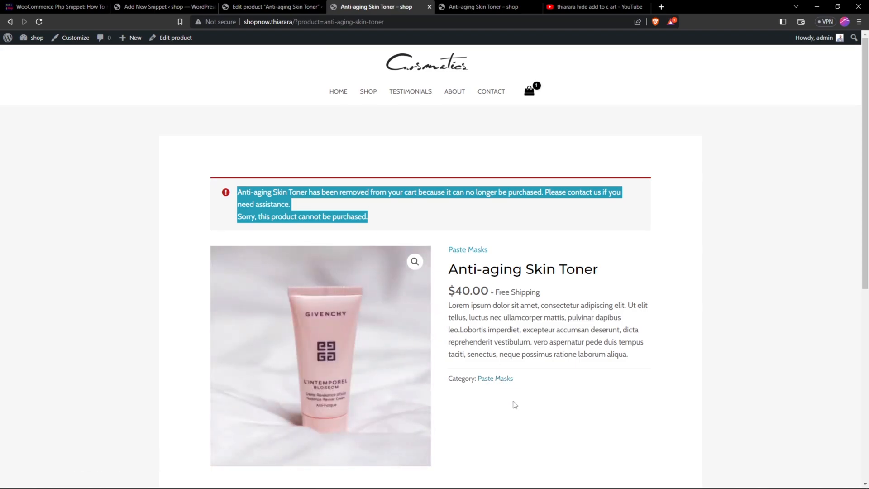
# Review the toner page's removed-from-cart notice and move to the other toner storefront page.
pyautogui.scroll(-3)
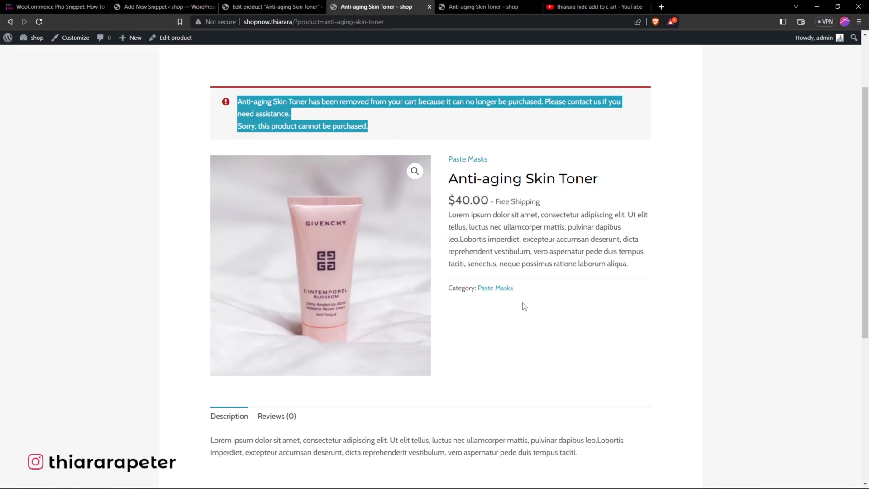
pyautogui.scroll(3)
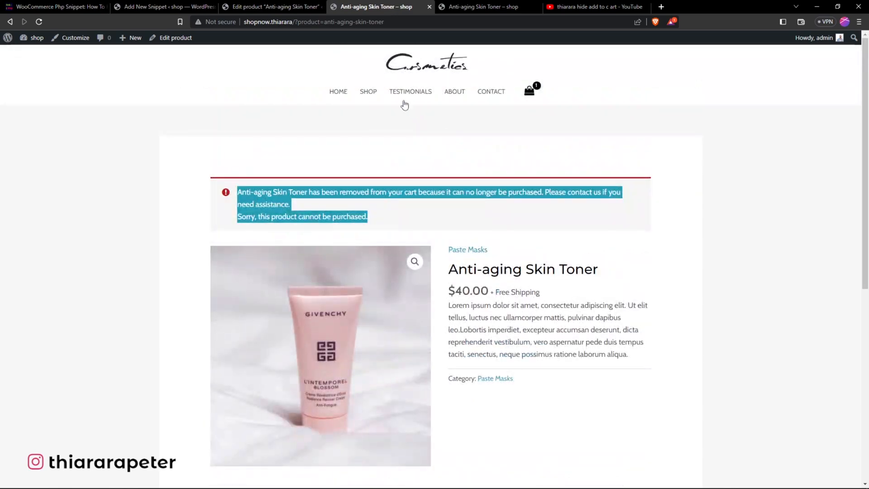
pyautogui.click(483, 6)
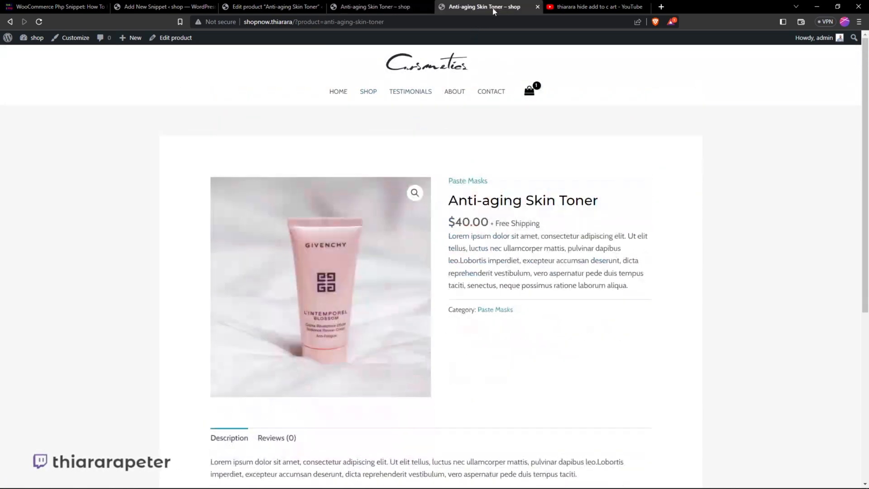
# Use SHOP in the top navigation to show the full catalogue of 8 products.
pyautogui.click(368, 91)
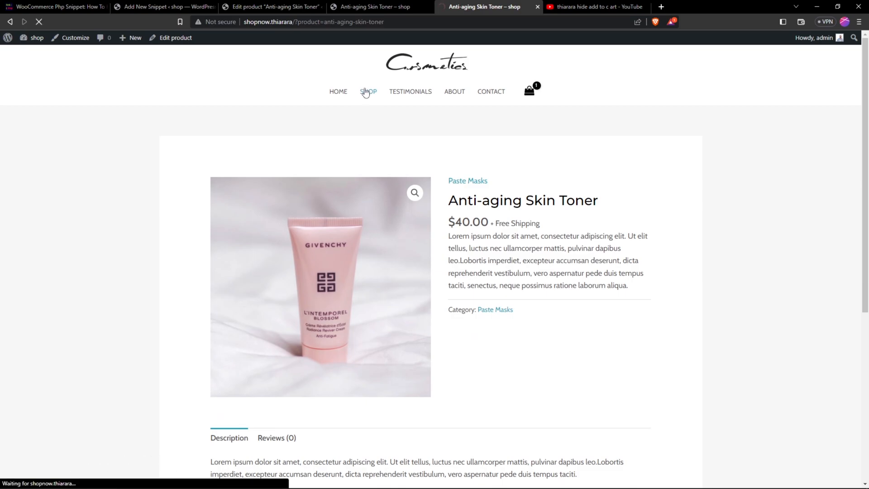
pyautogui.click(368, 92)
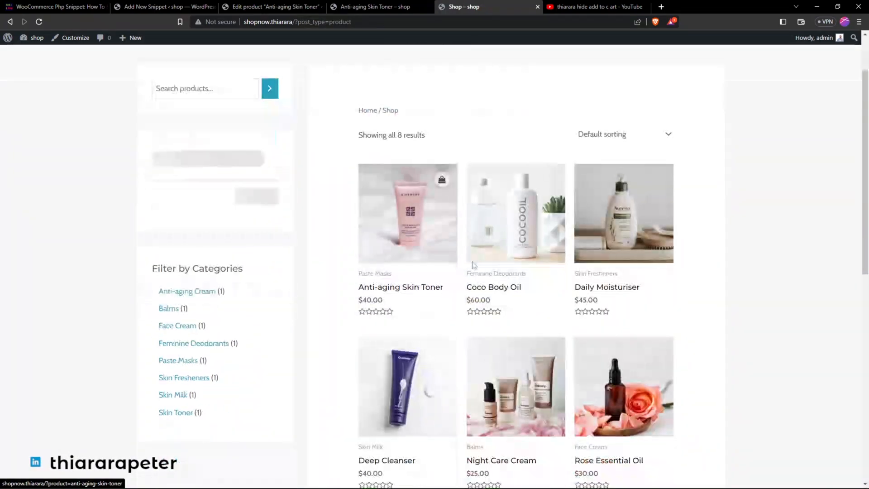